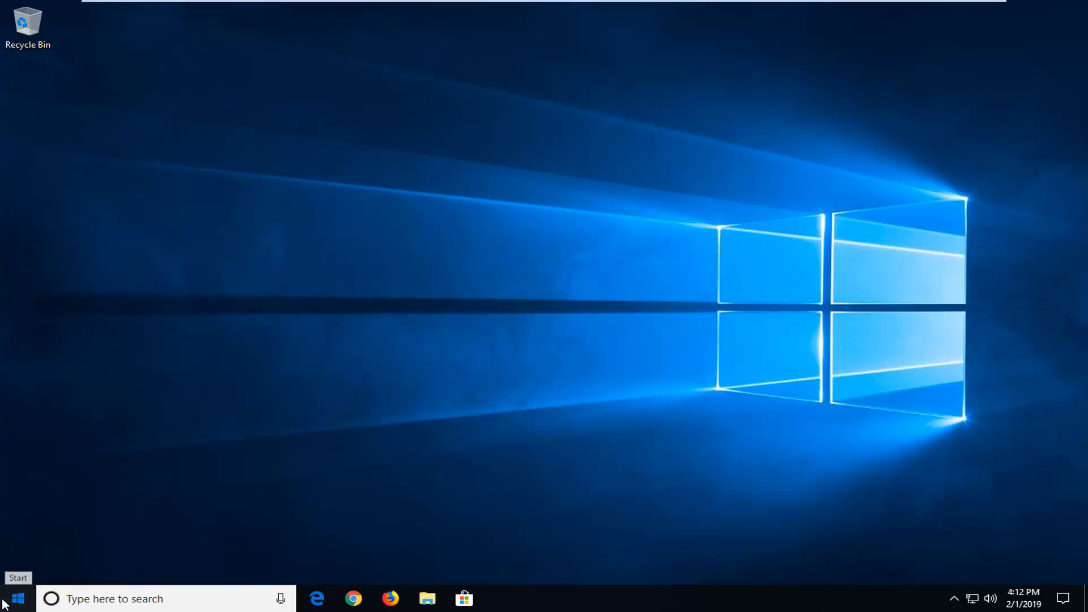
Step: Search Start for cmd and launch Command Prompt with Run as administrator
{"action": "left_click", "coordinate": [17, 598]}
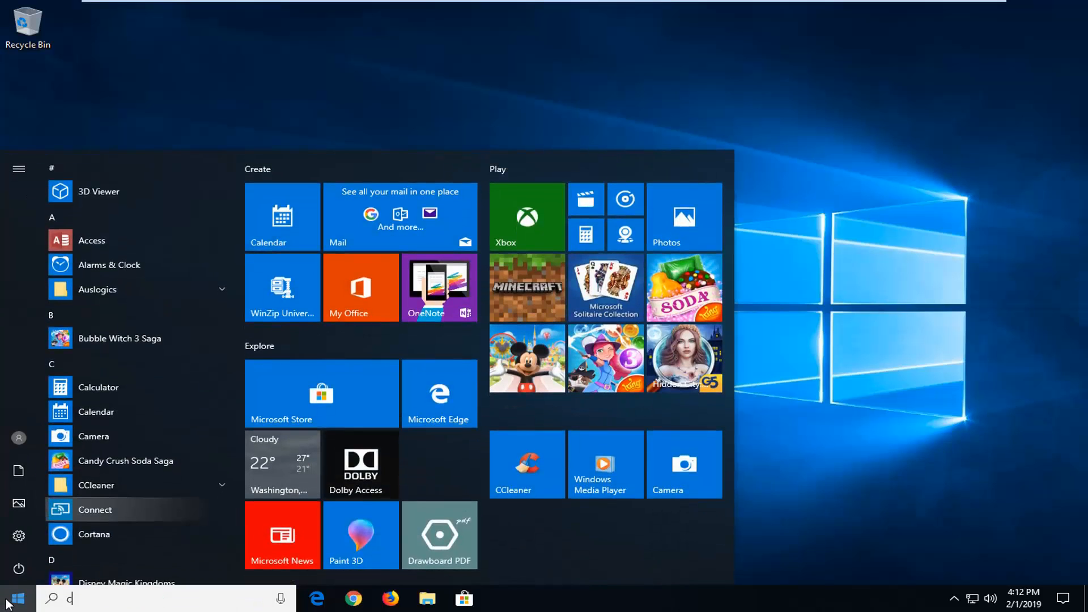
{"action": "type", "text": "md"}
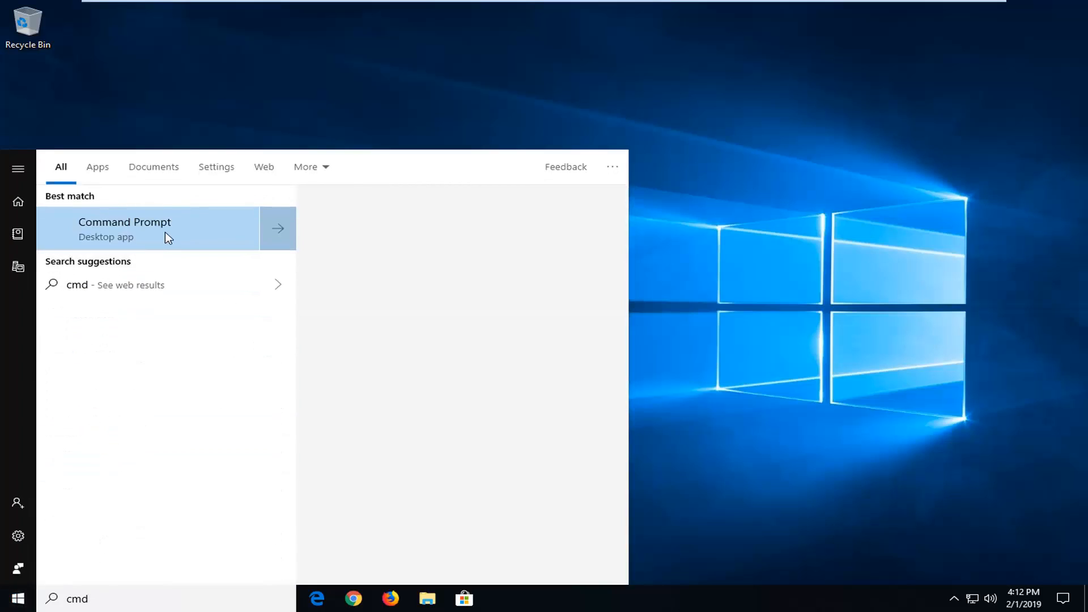
{"action": "right_click", "coordinate": [124, 228]}
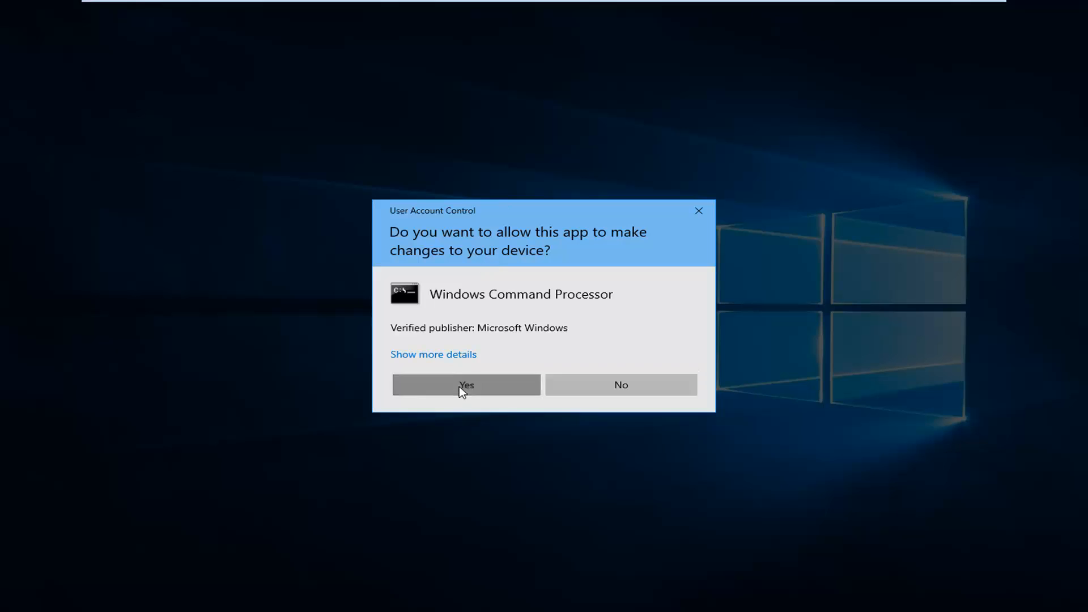
Step: Confirm the UAC prompt and paste bcdedit /set HypervisorLaunchType auto into the elevated prompt
{"action": "left_click", "coordinate": [465, 384]}
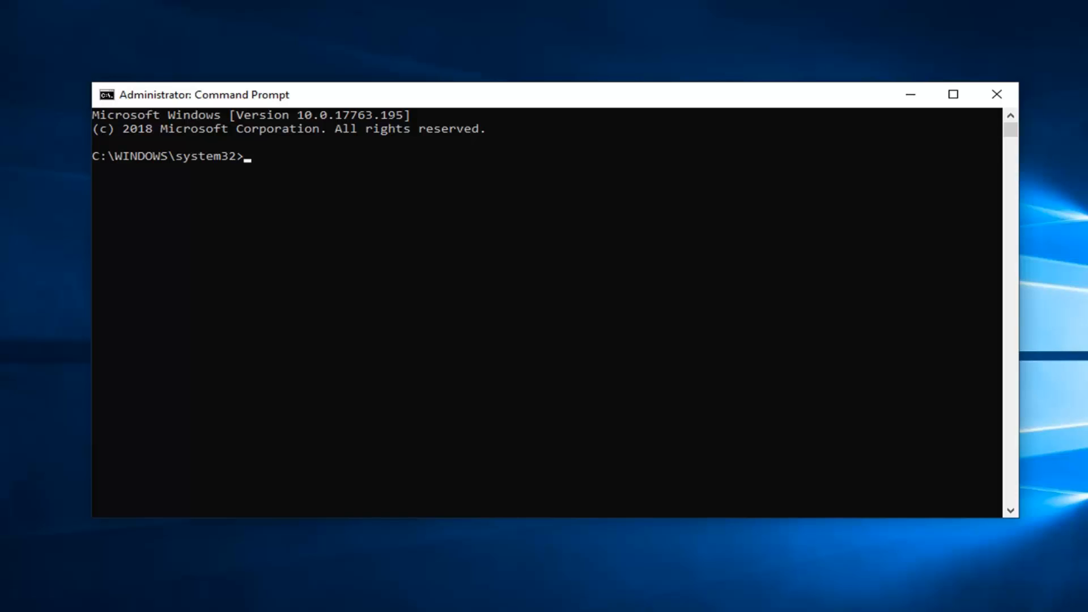
{"action": "mouse_move", "coordinate": [400, 99]}
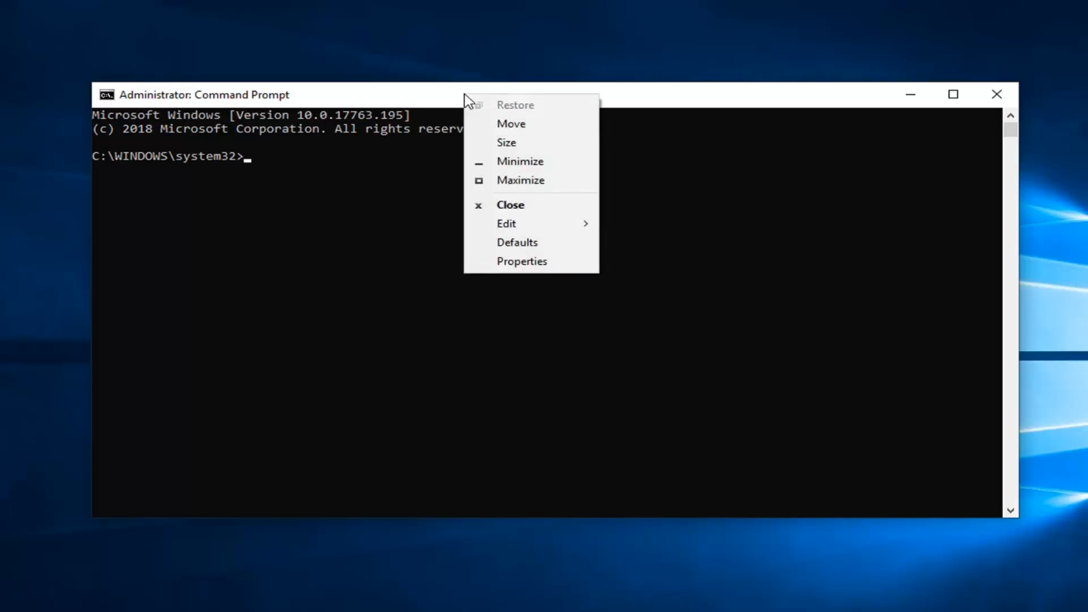
{"action": "left_click", "coordinate": [507, 223]}
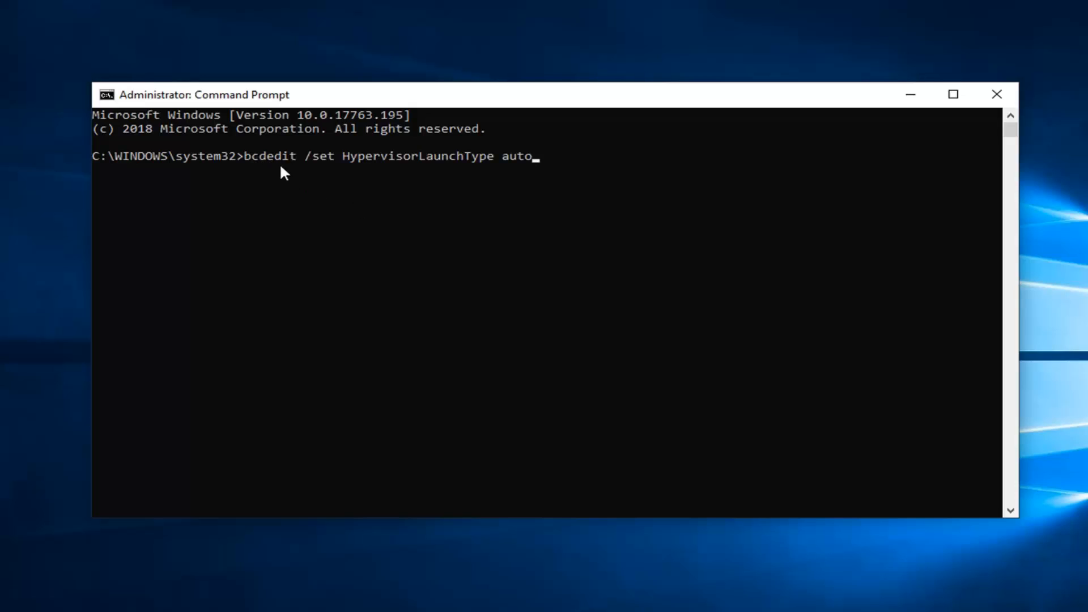
{"action": "mouse_move", "coordinate": [293, 174]}
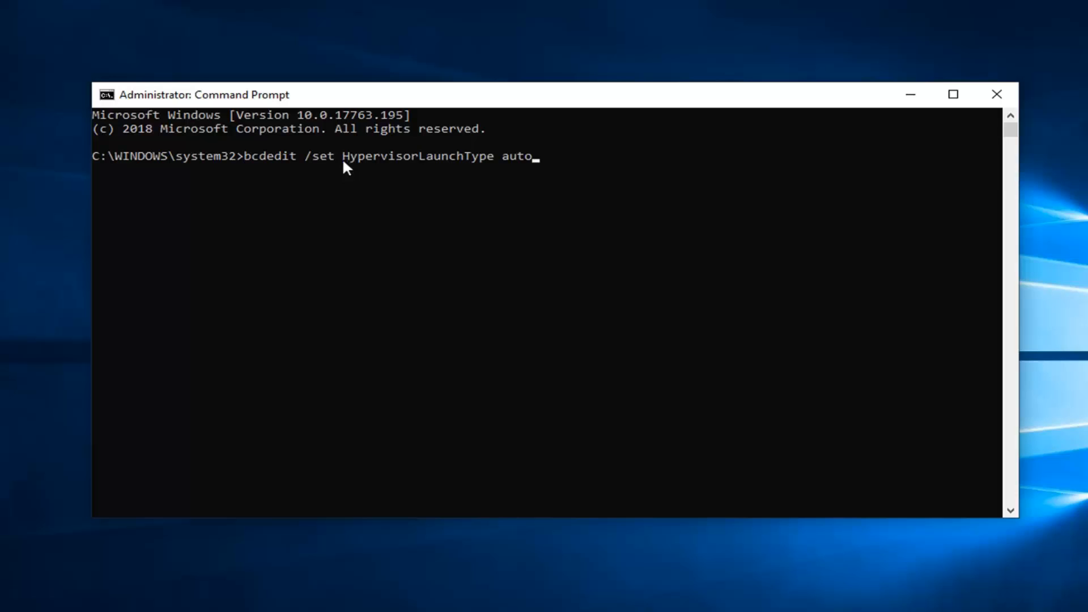
{"action": "mouse_move", "coordinate": [498, 163]}
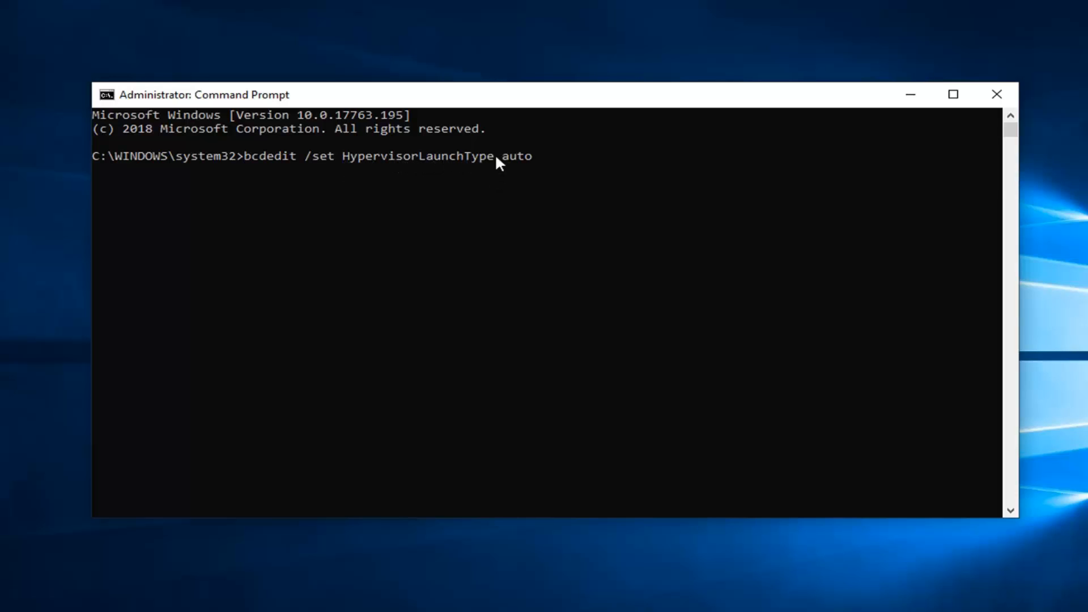
{"action": "mouse_move", "coordinate": [561, 191]}
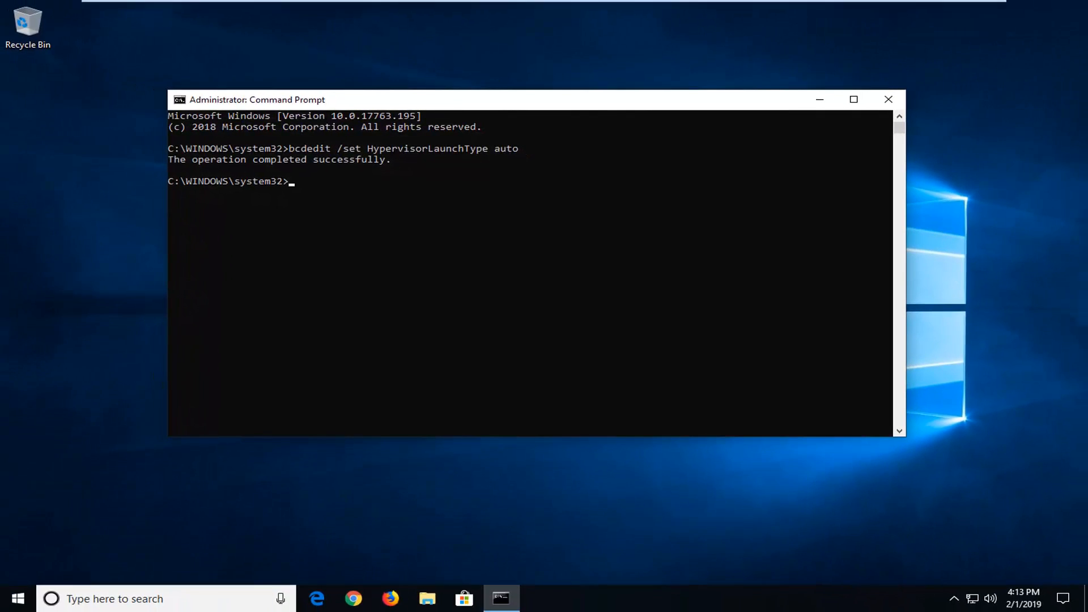
Step: Close Command Prompt and search Start for 'programs and features' to reach Windows Features
{"action": "left_click", "coordinate": [887, 100]}
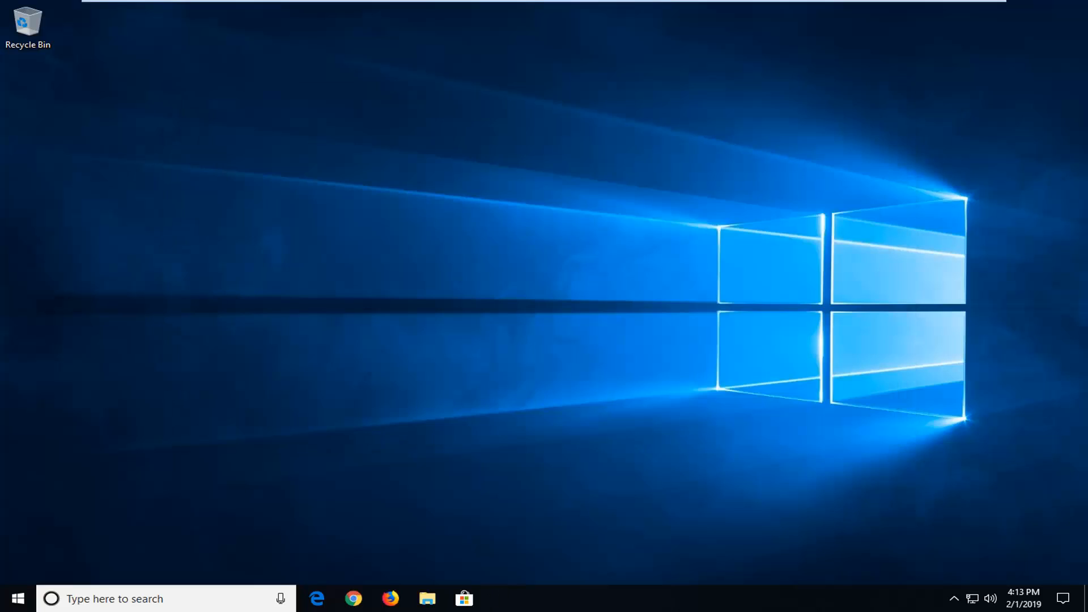
{"action": "left_click", "coordinate": [14, 599]}
{"action": "type", "text": "p"}
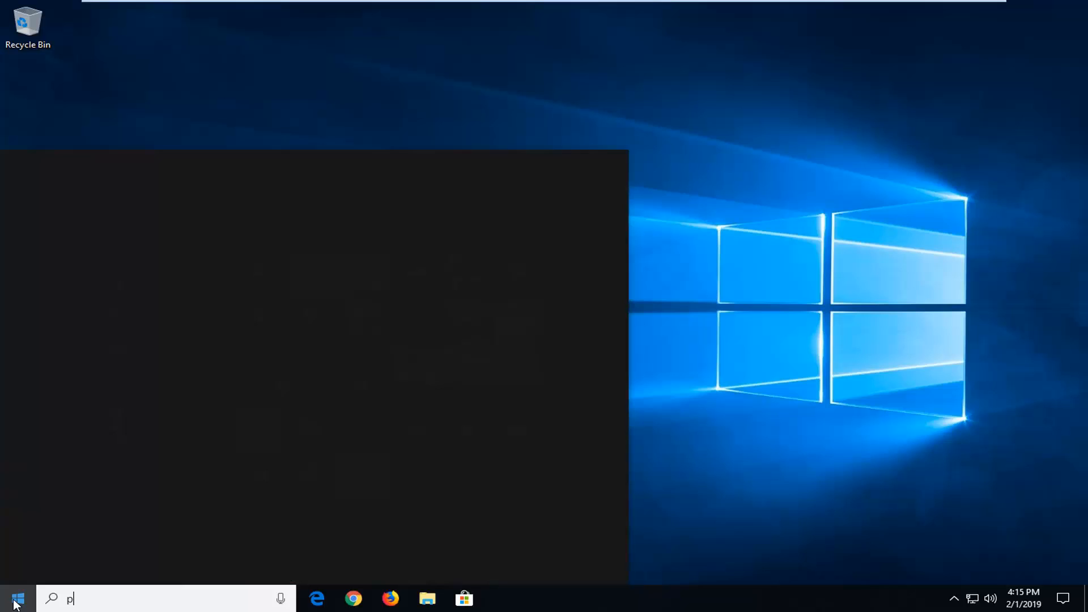
{"action": "type", "text": "rograms and features"}
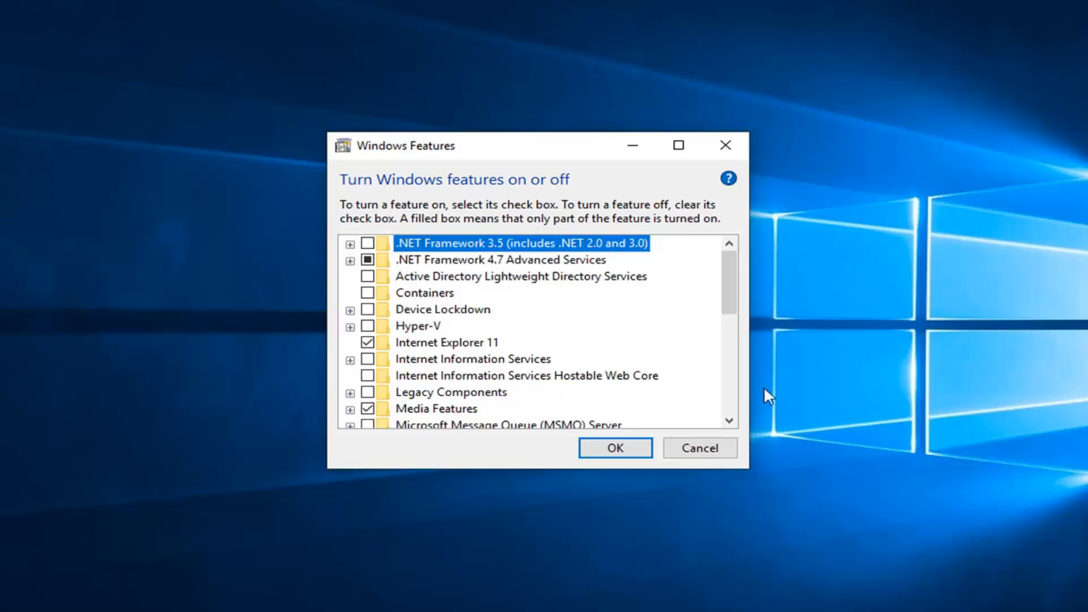
Step: Expand Hyper-V to reveal Management Tools and Platform, both unchecked
{"action": "left_click", "coordinate": [350, 326]}
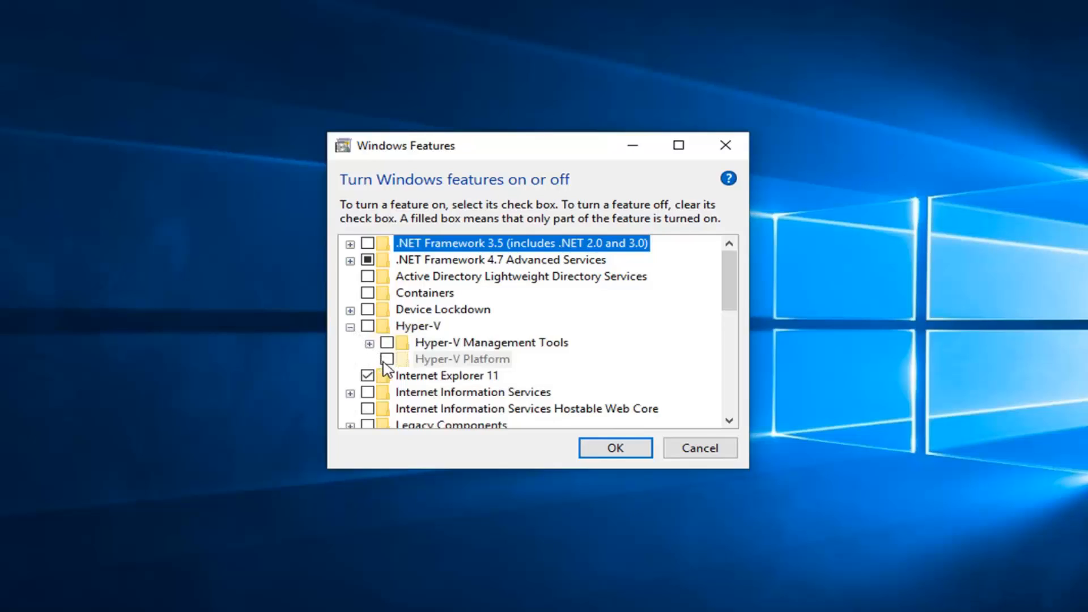
{"action": "mouse_move", "coordinate": [462, 366]}
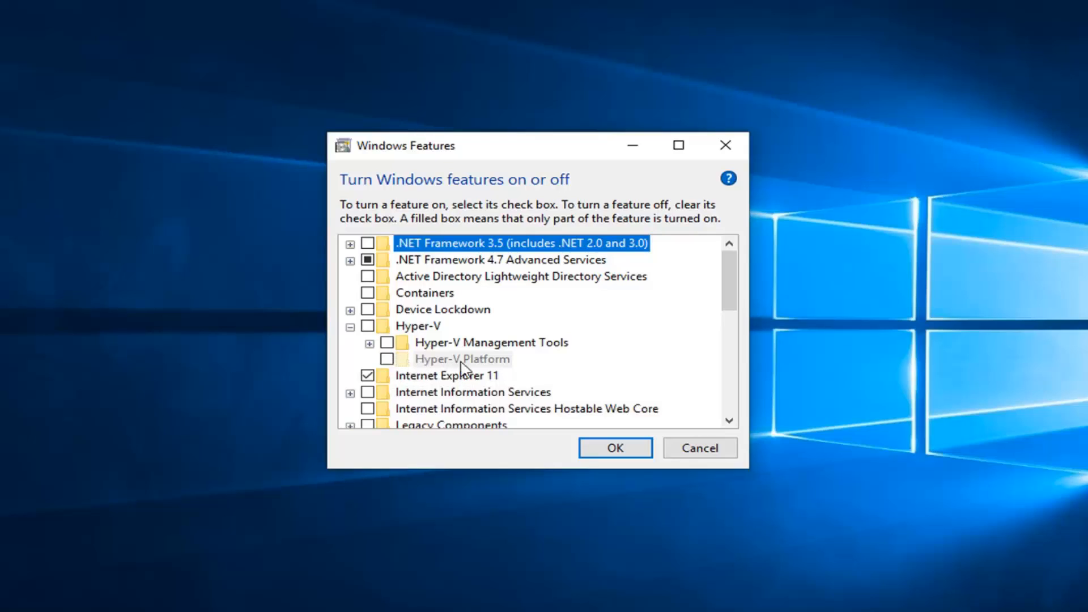
{"action": "mouse_move", "coordinate": [415, 352]}
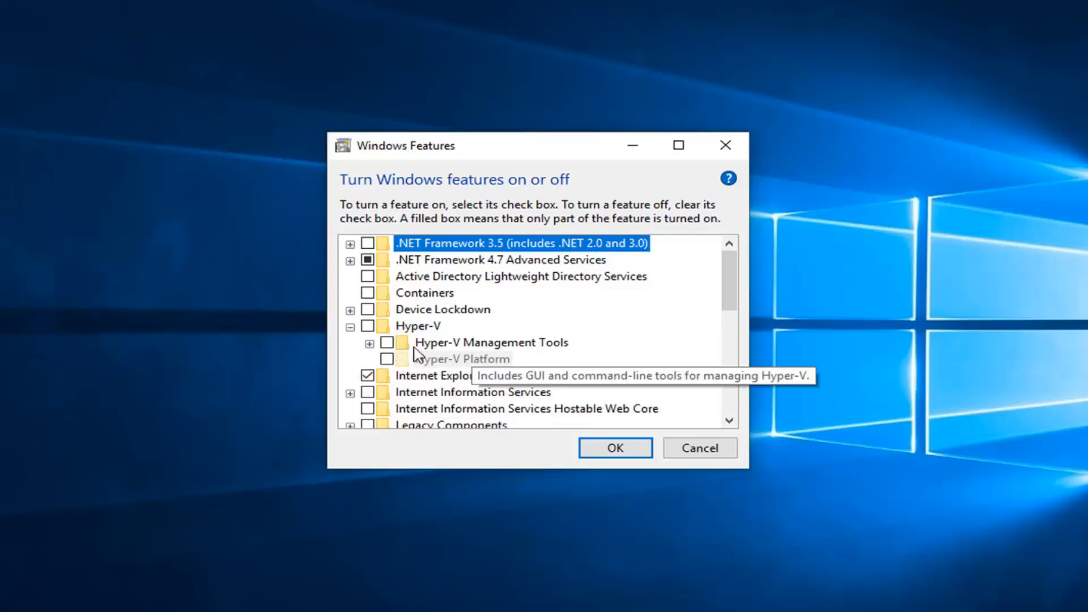
{"action": "mouse_move", "coordinate": [587, 325]}
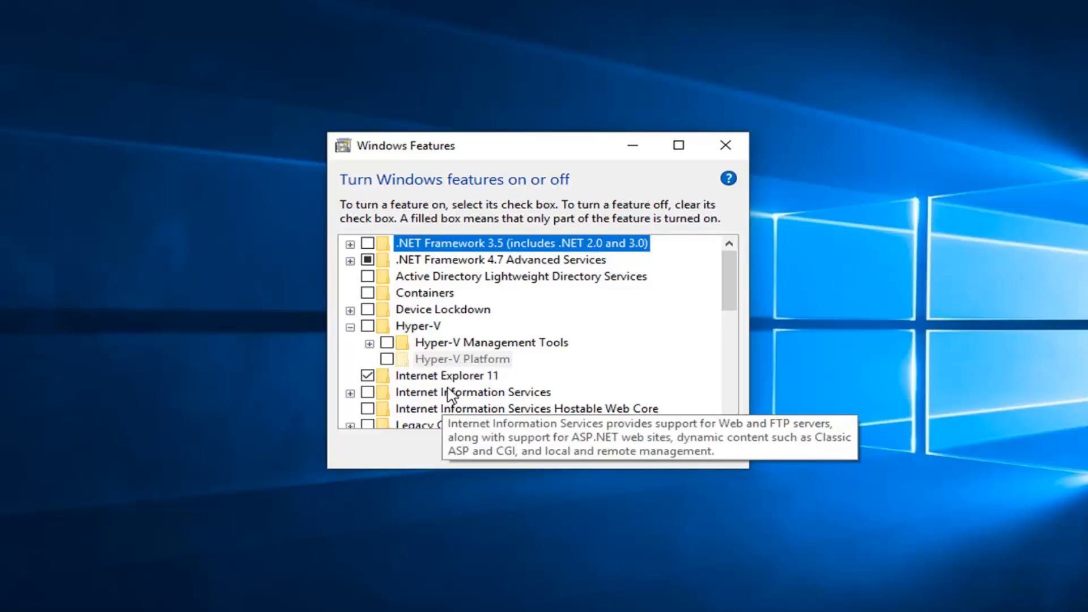
{"action": "mouse_move", "coordinate": [447, 375]}
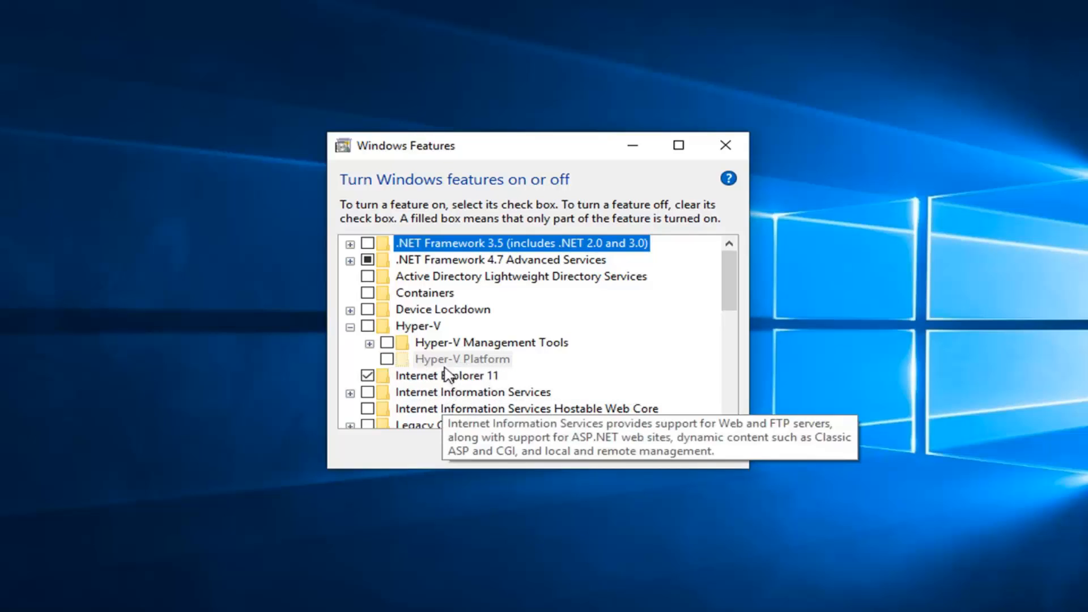
{"action": "mouse_move", "coordinate": [434, 367]}
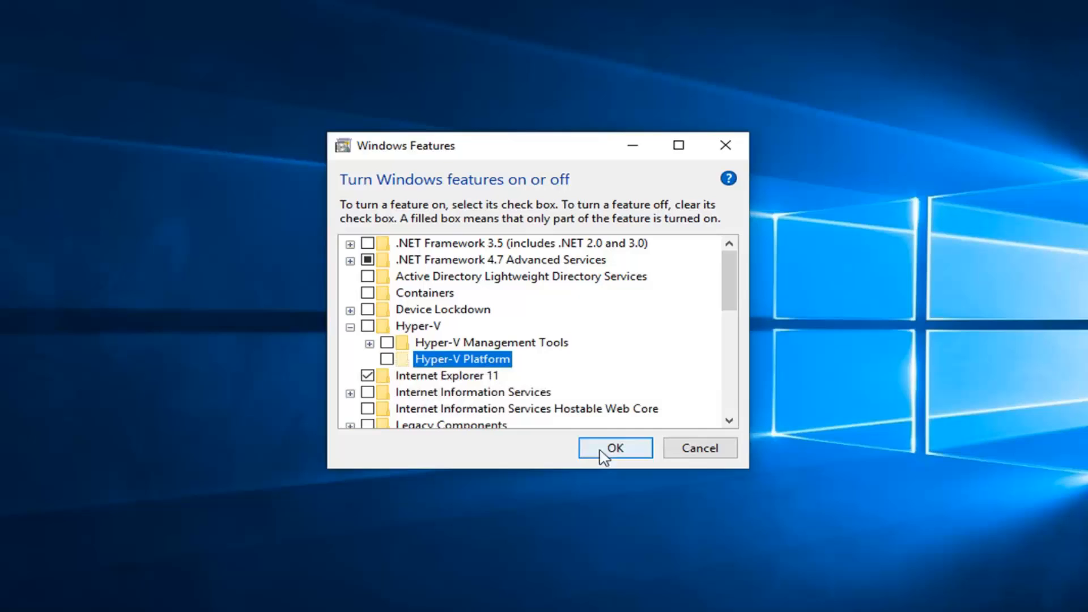
{"action": "mouse_move", "coordinate": [402, 250]}
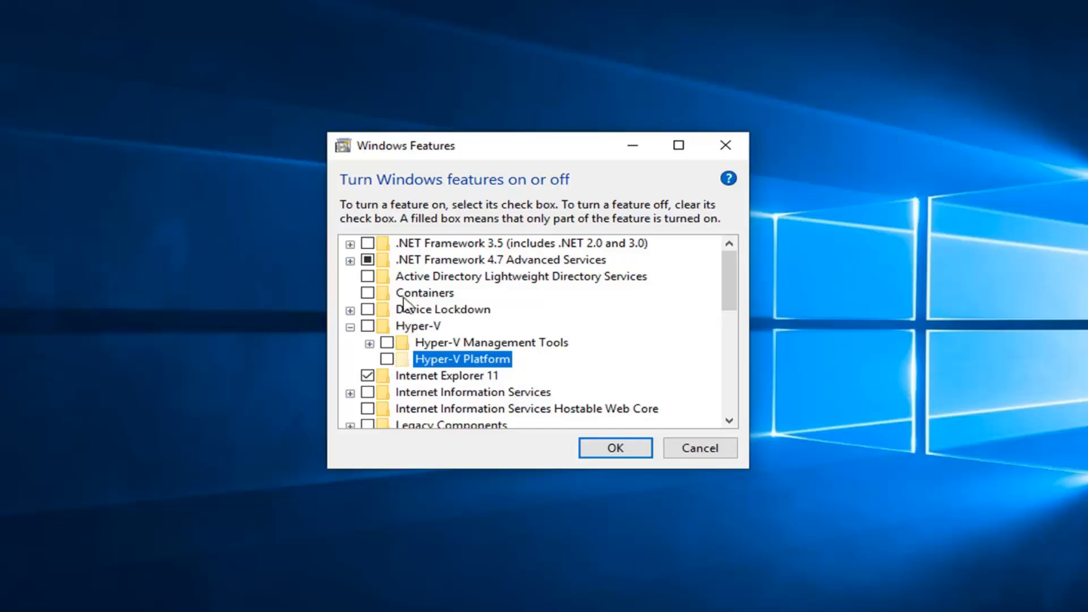
{"action": "mouse_move", "coordinate": [392, 366]}
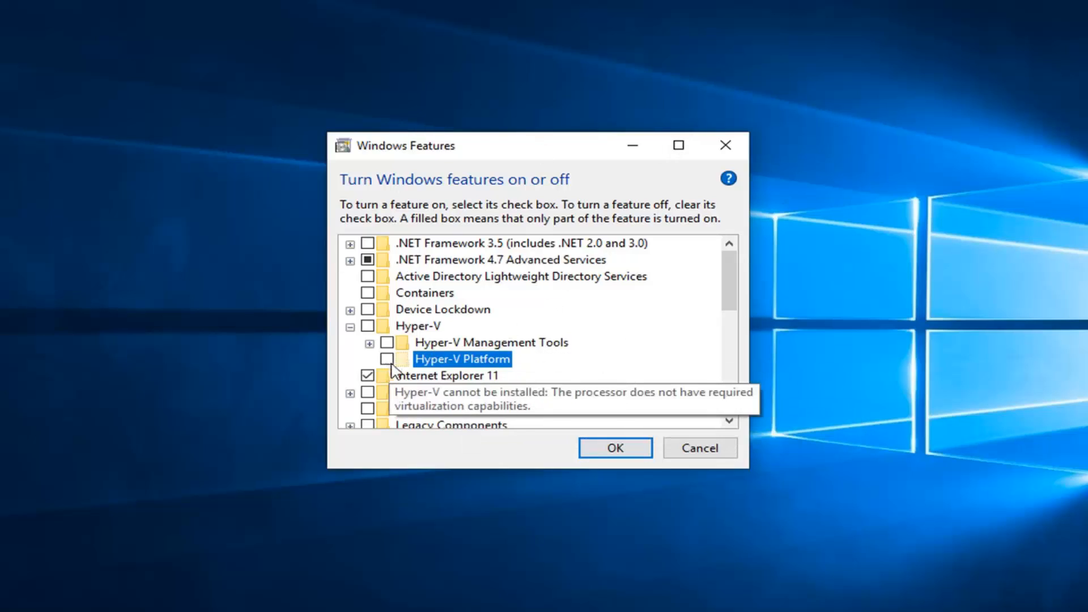
{"action": "mouse_move", "coordinate": [494, 375]}
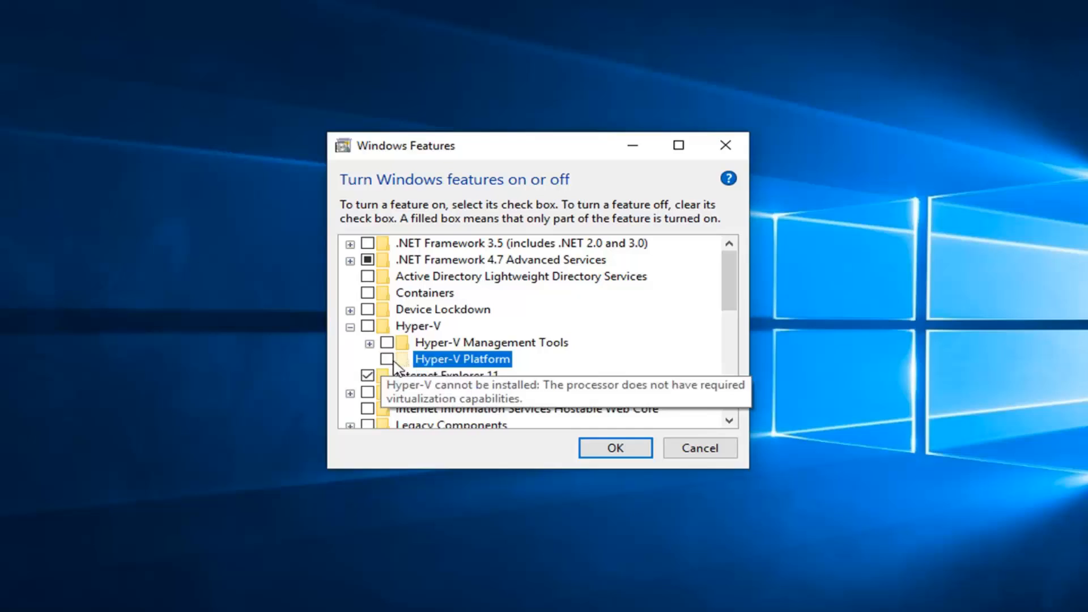
{"action": "mouse_move", "coordinate": [510, 317]}
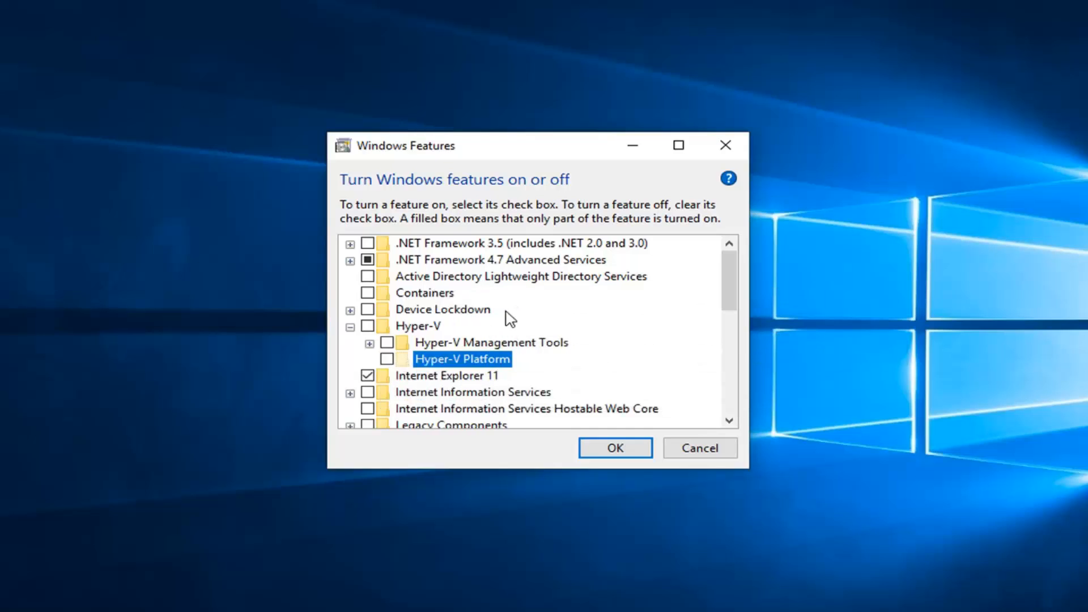